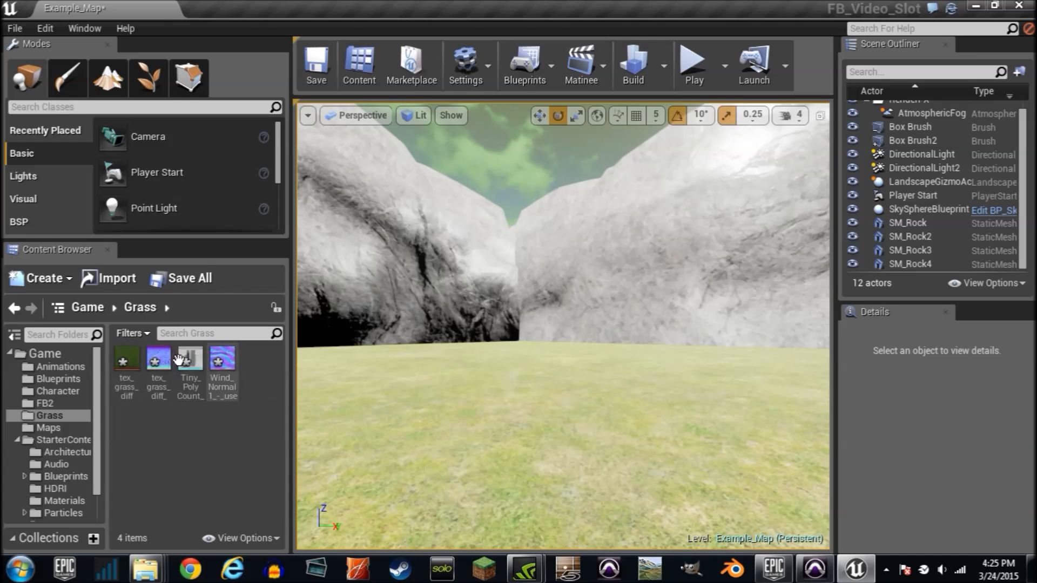
mouse_move(125, 361)
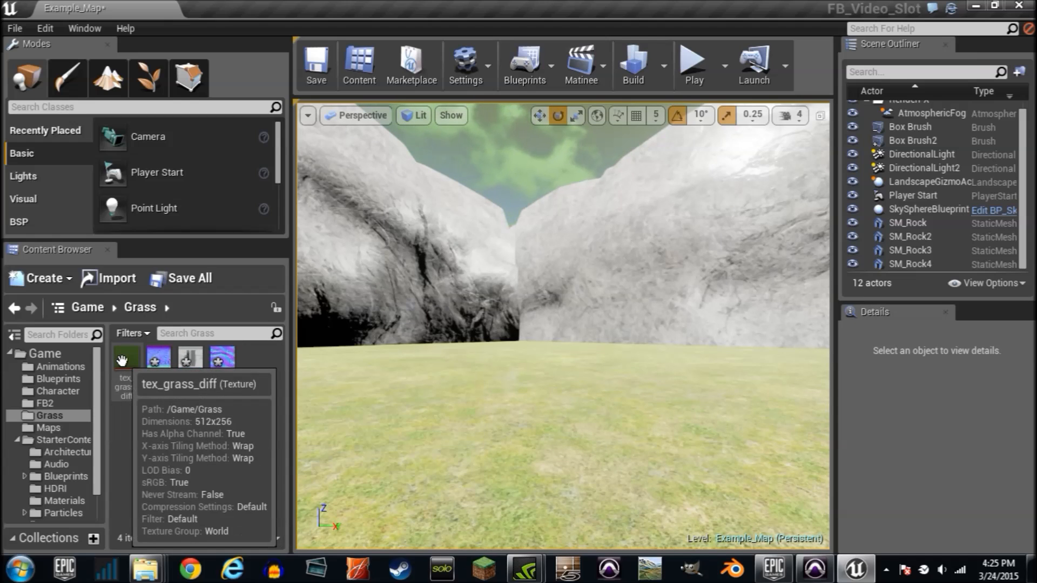
Inspect tex_grass_diff's alpha channel alone to confirm the blade-shaped cutout
double_click(126, 357)
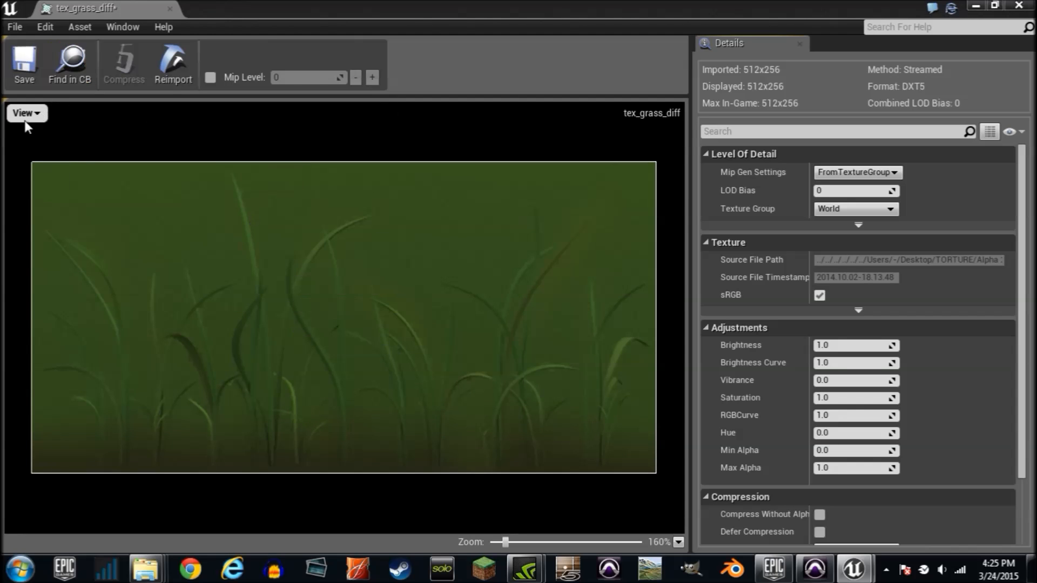
click(26, 113)
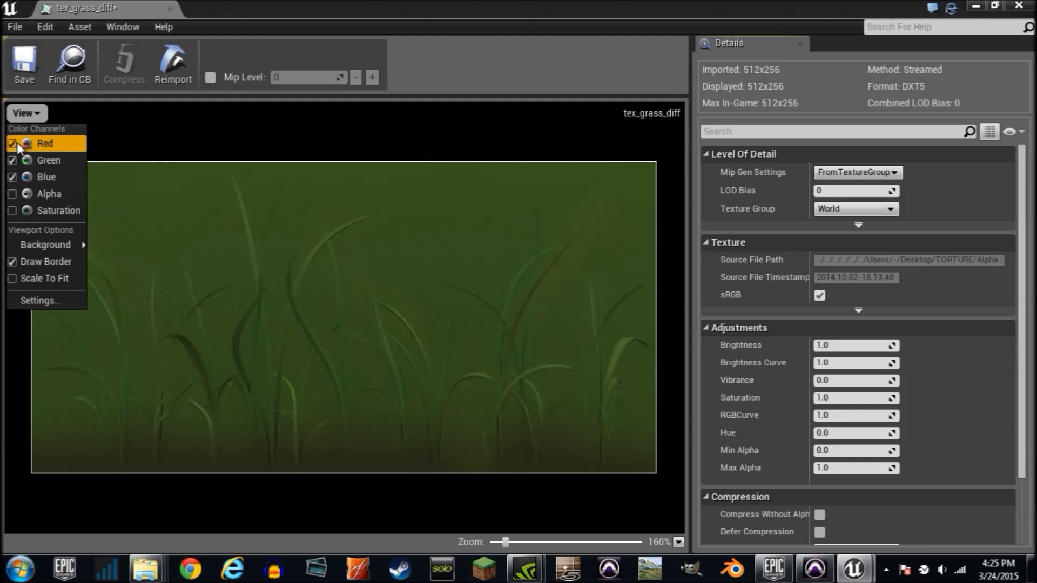
mouse_move(48, 193)
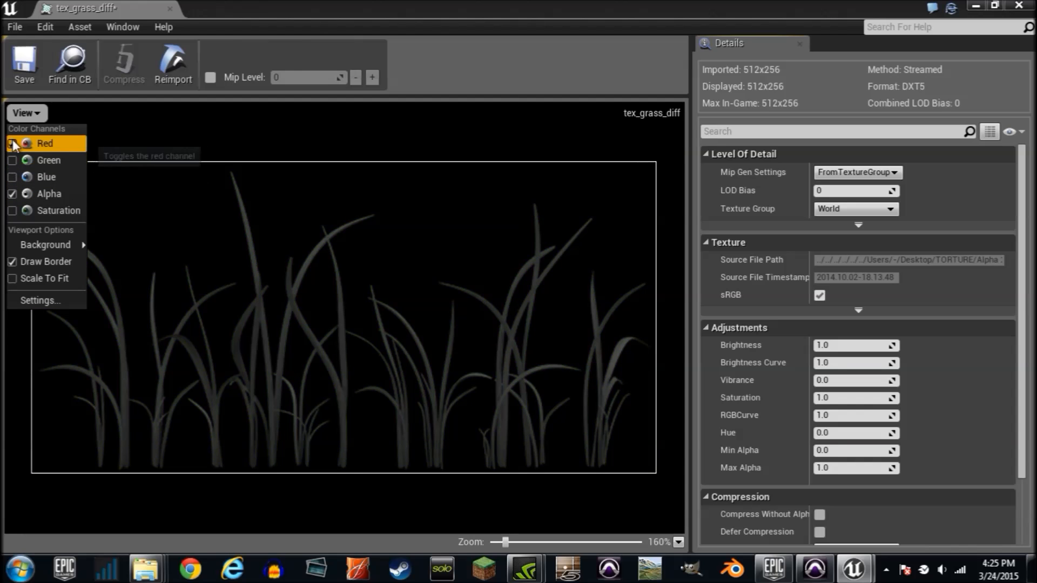
click(12, 193)
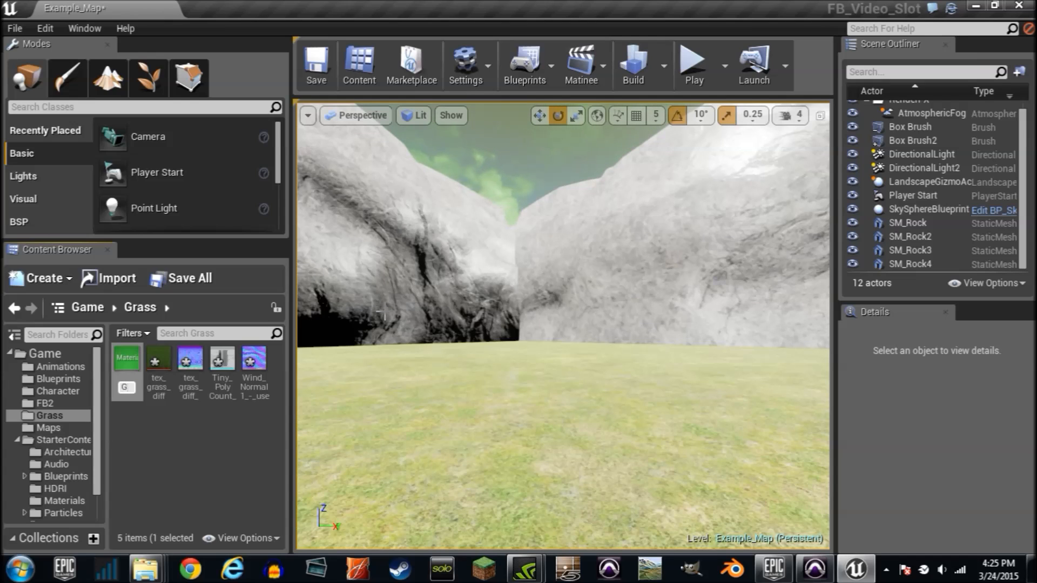
Name the new material Grass and bring it into the material editor
click(127, 361)
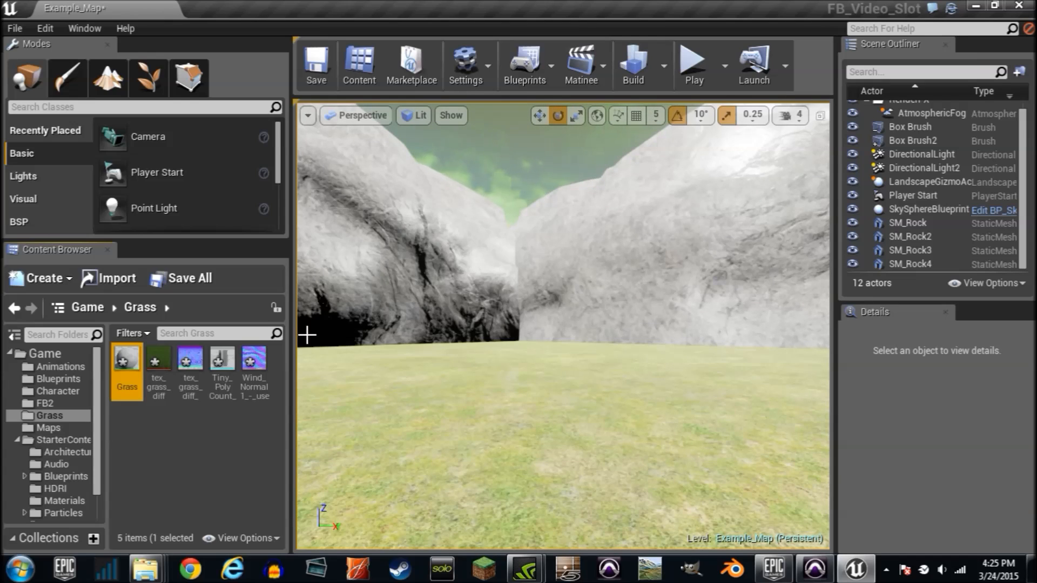
double_click(125, 367)
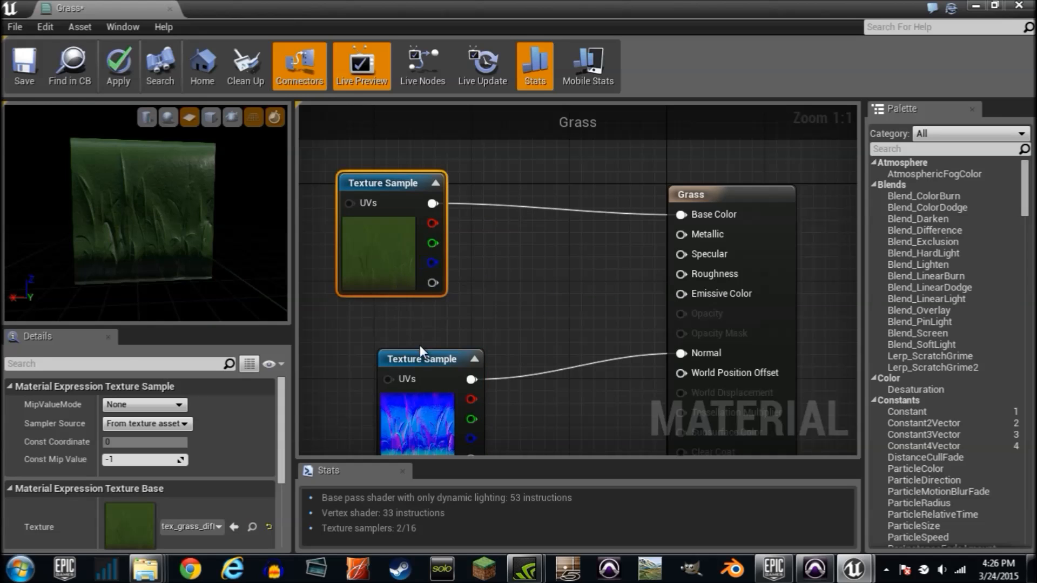
mouse_move(405, 322)
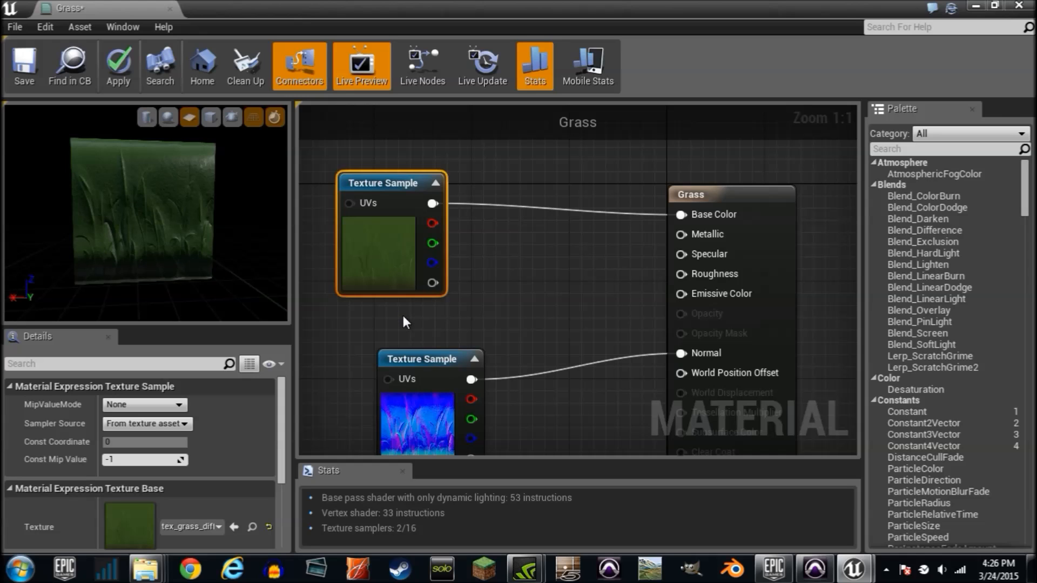
Set Blend Mode to Masked and wire the diffuse alpha into Opacity Mask, two-sided
click(727, 194)
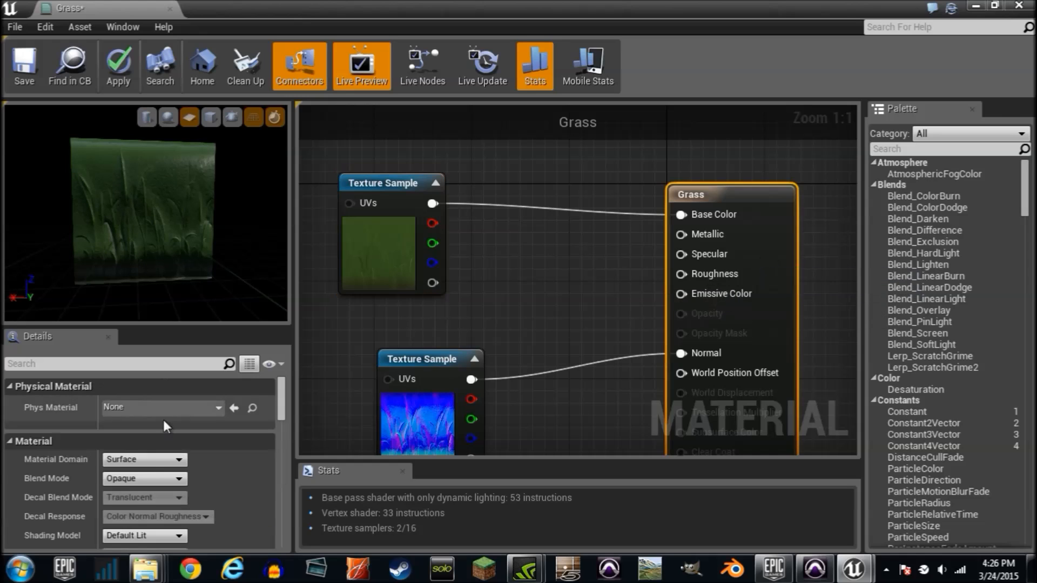
click(144, 479)
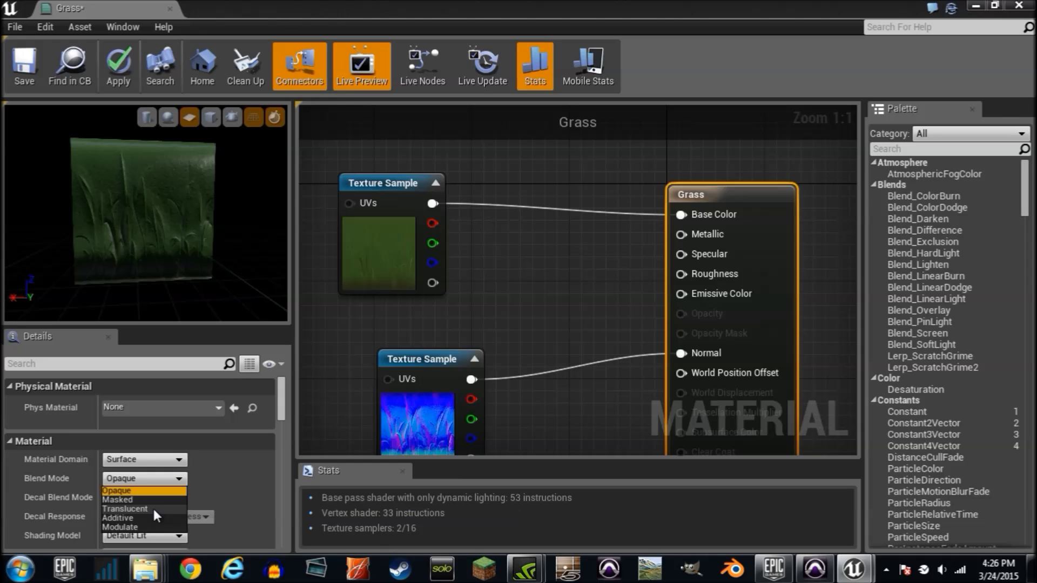
click(117, 499)
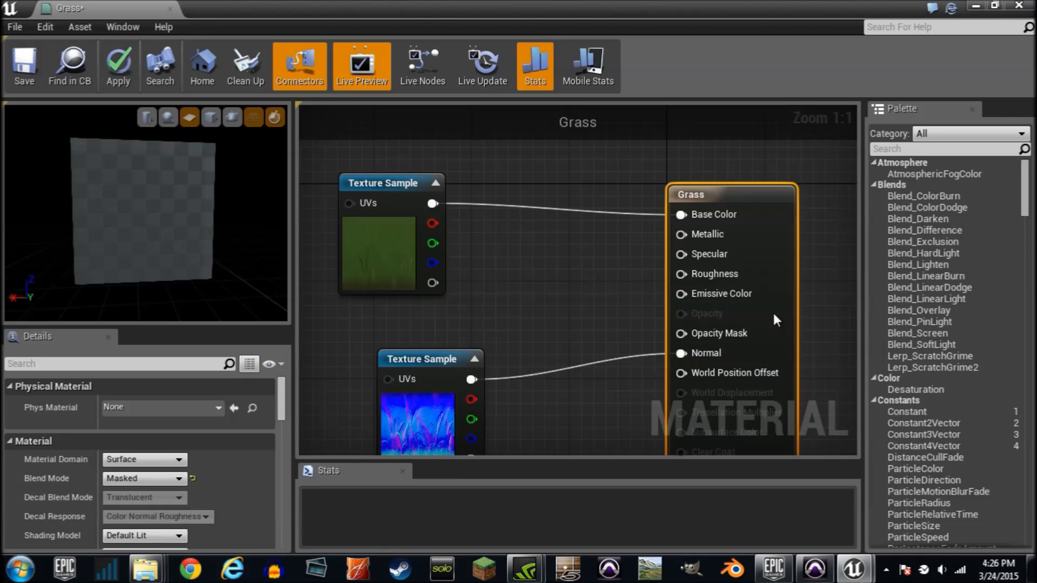
click(118, 65)
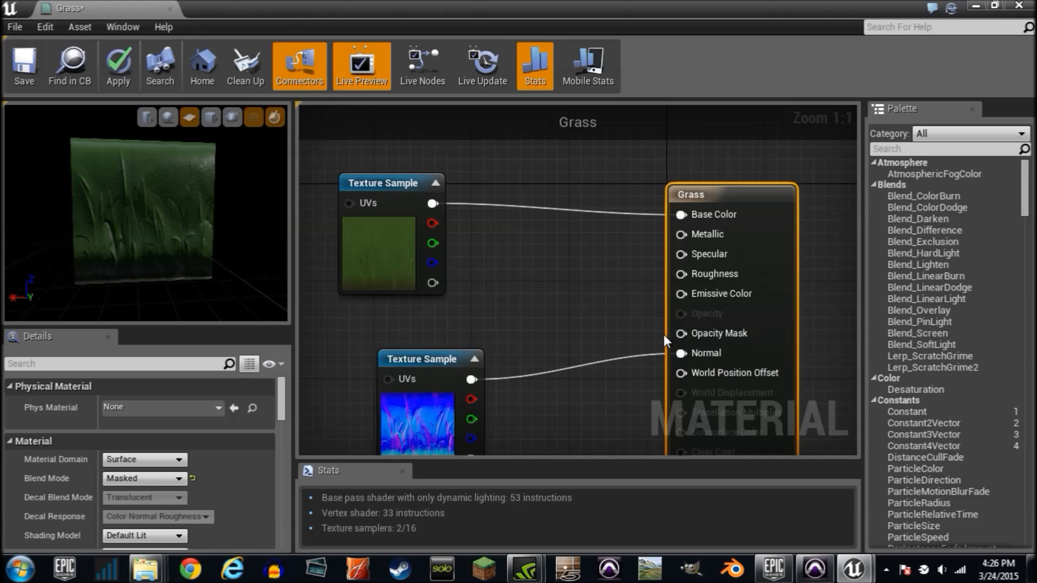
mouse_move(456, 287)
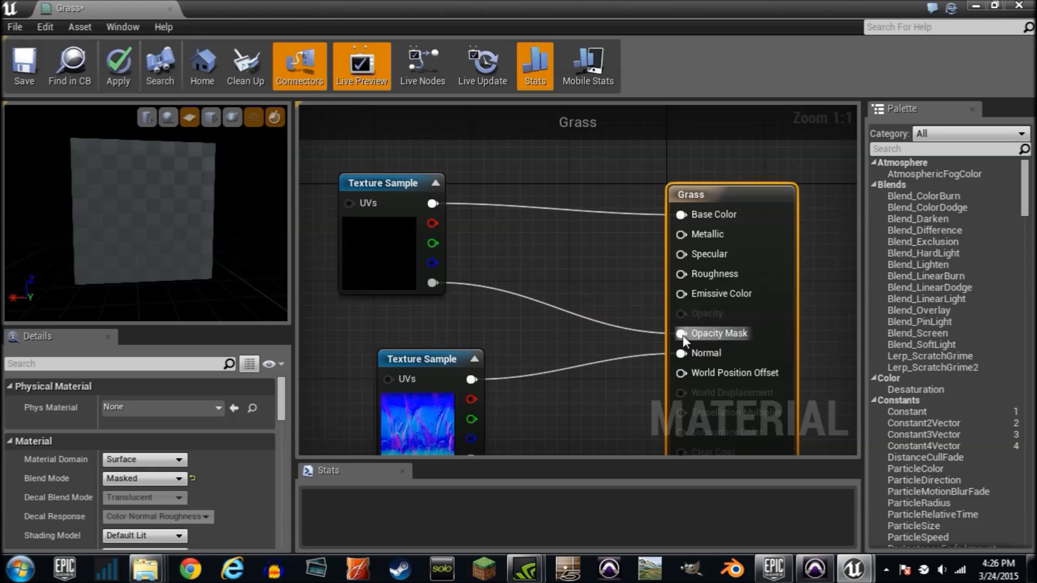
click(118, 66)
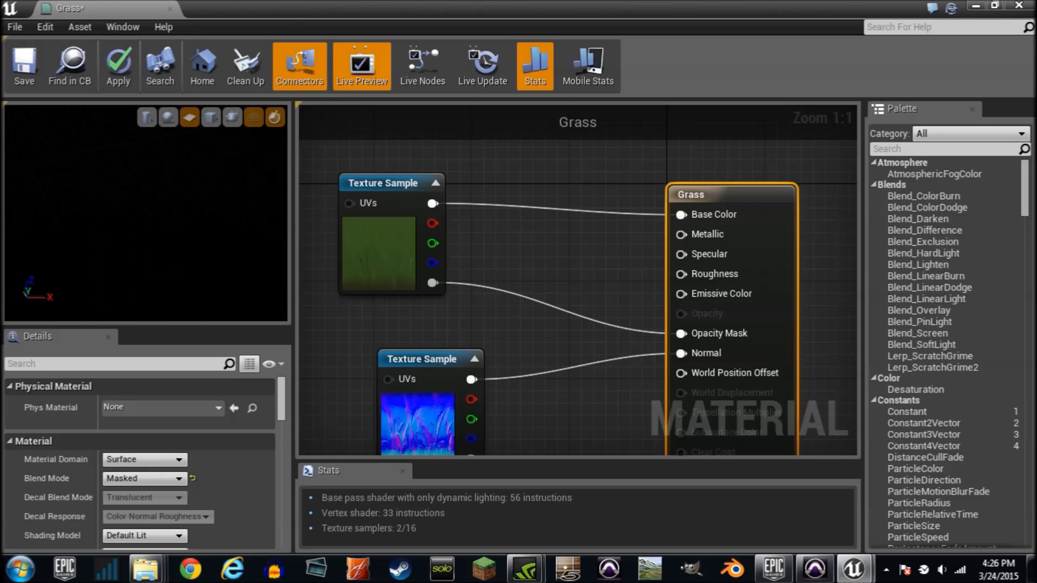
Preview the Grass material on a plane and save it
click(118, 65)
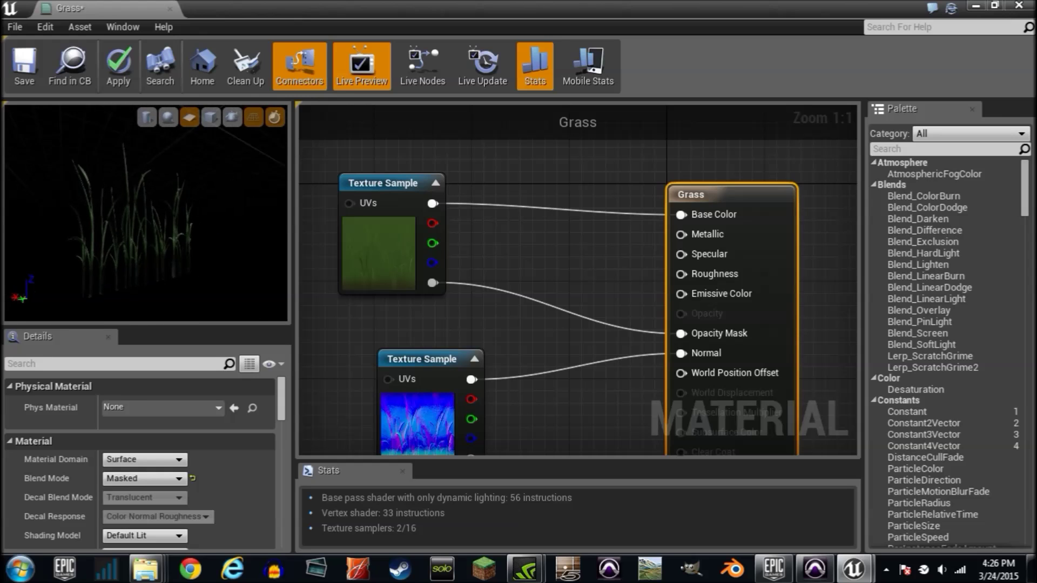
mouse_move(787, 281)
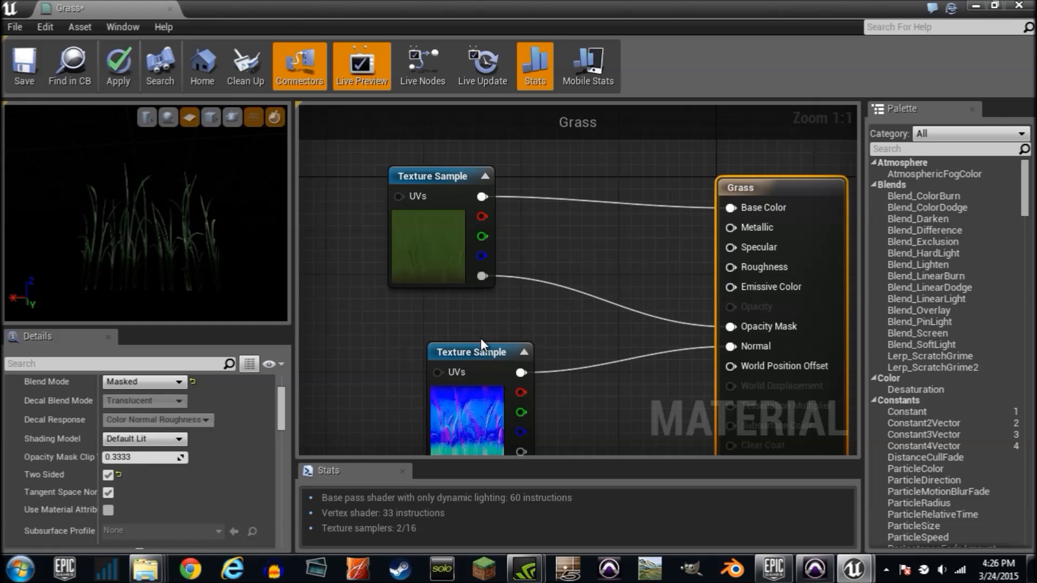
mouse_move(24, 66)
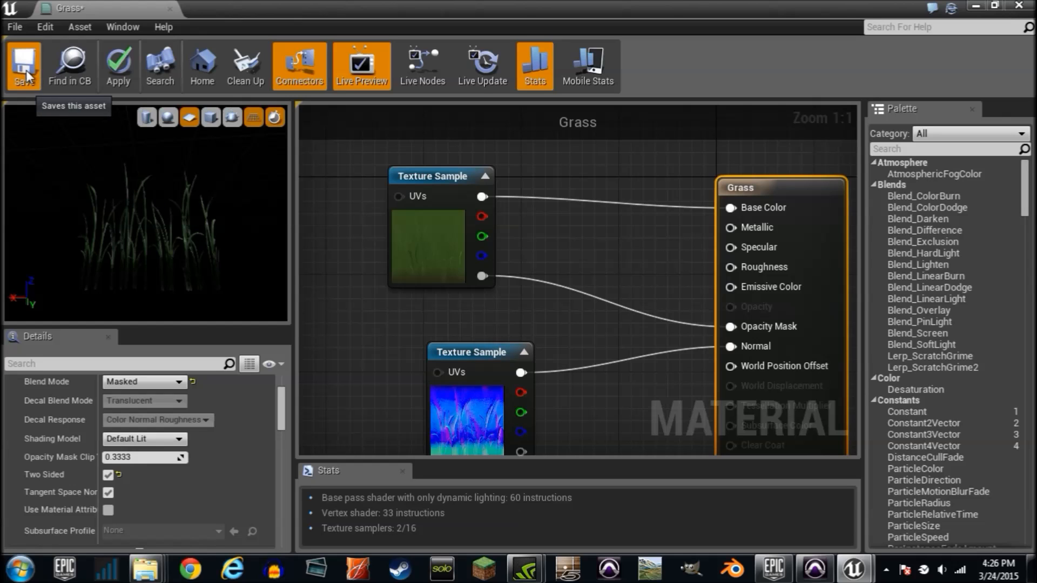
click(24, 65)
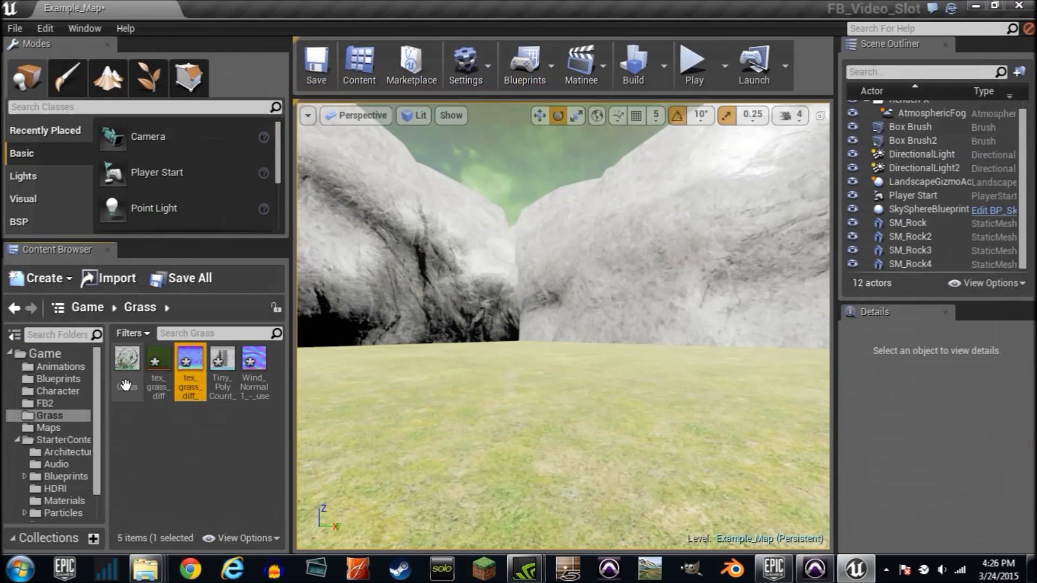
mouse_move(223, 367)
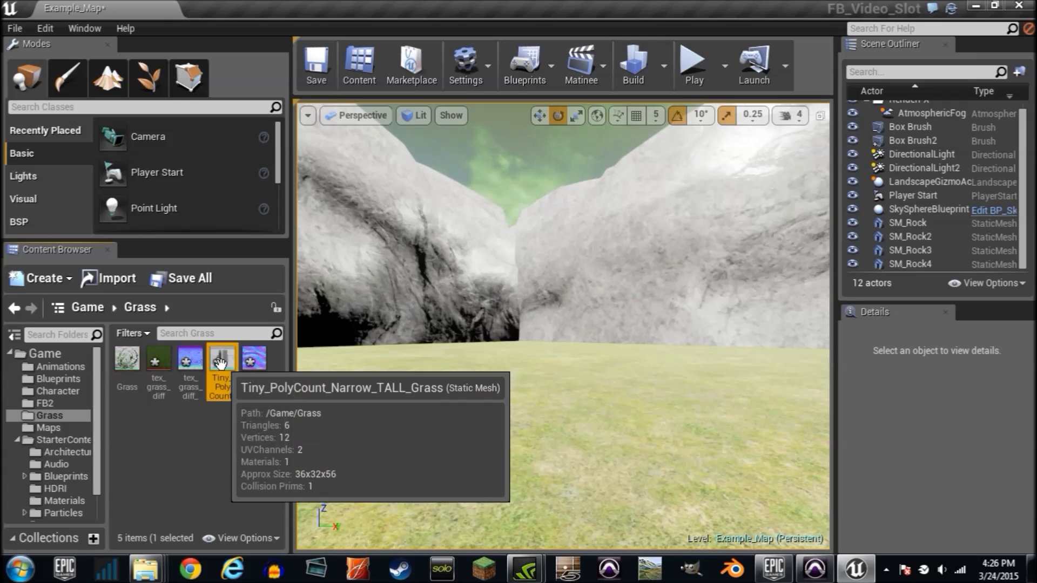
Assign the Grass material to the Tiny_PolyCount_Narrow_TALL_Grass static mesh
double_click(222, 361)
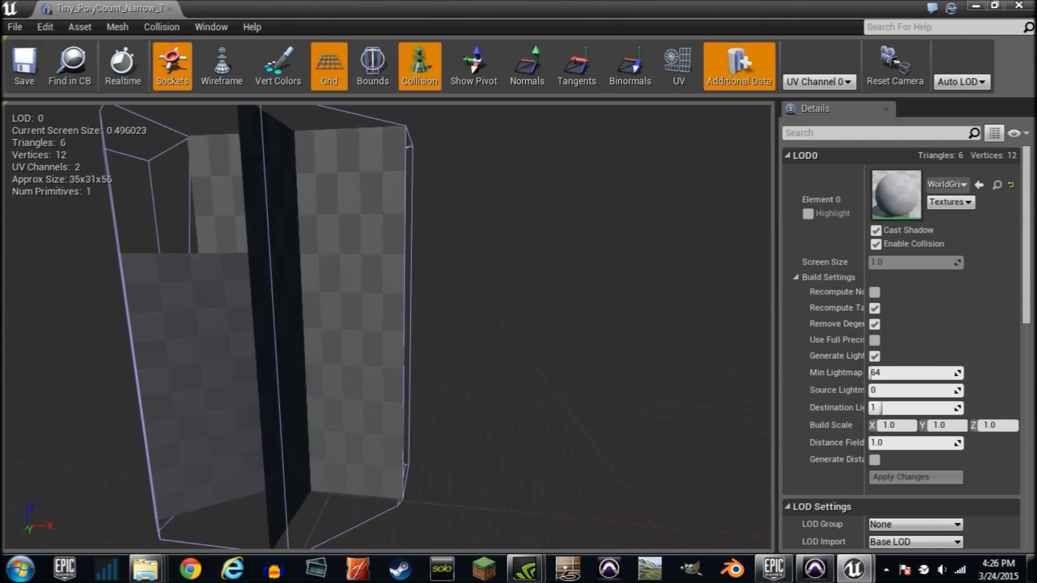
scroll(up, 3)
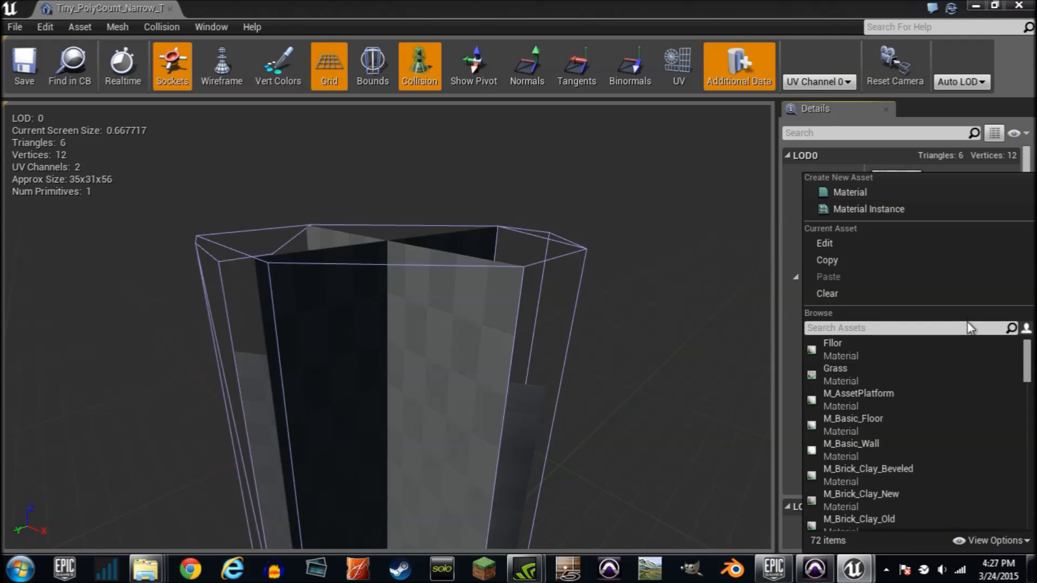
text(grass)
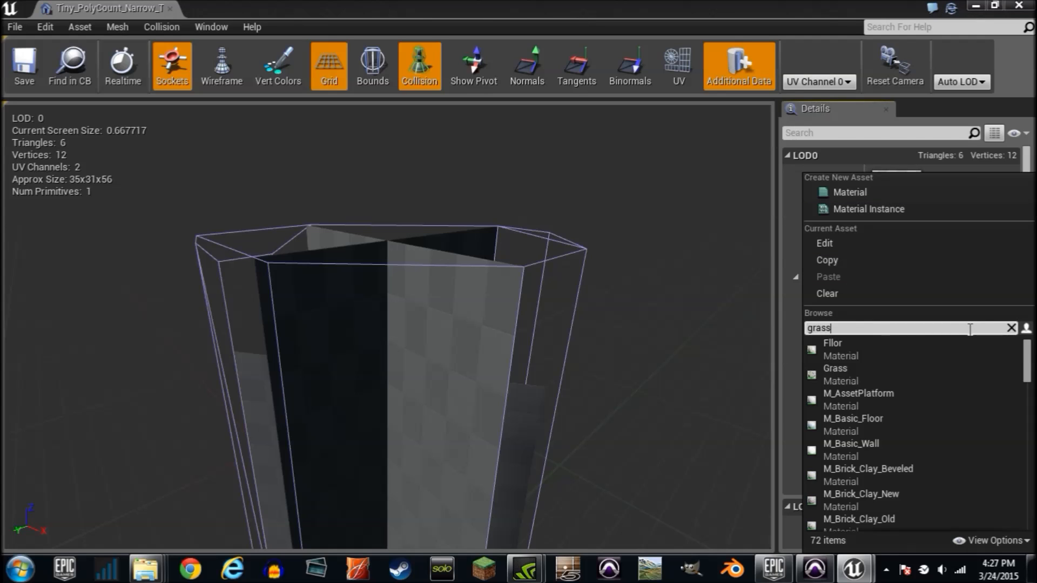
click(835, 368)
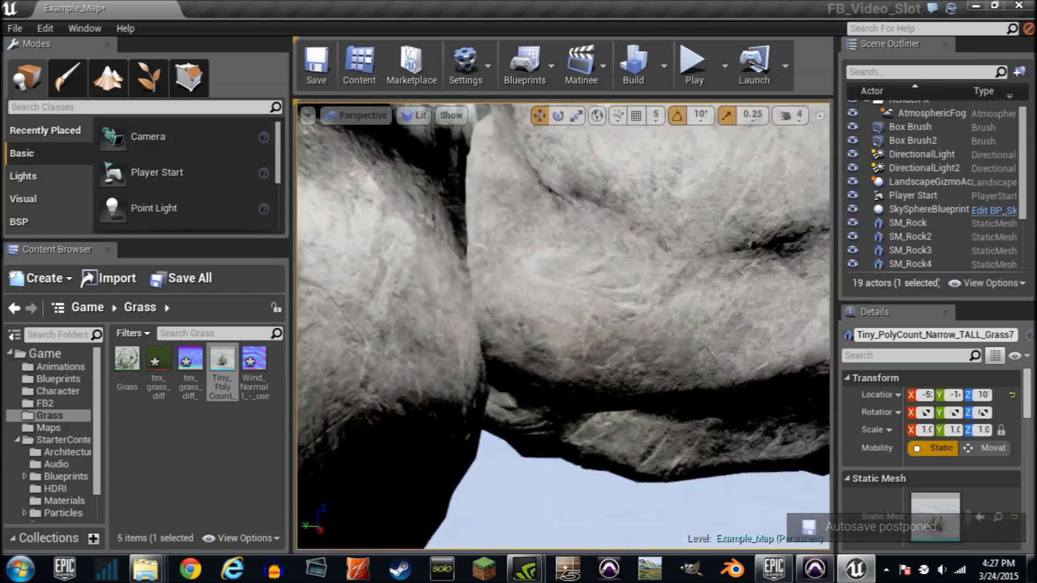
Undo the extra grass placements and switch to Foliage painting mode
key(ctrl+z)
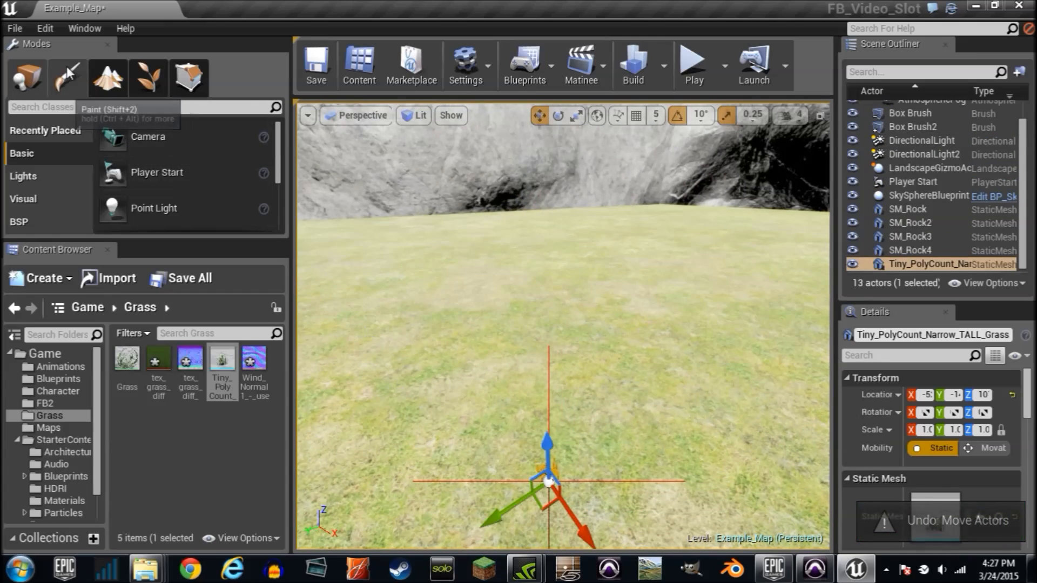
click(147, 77)
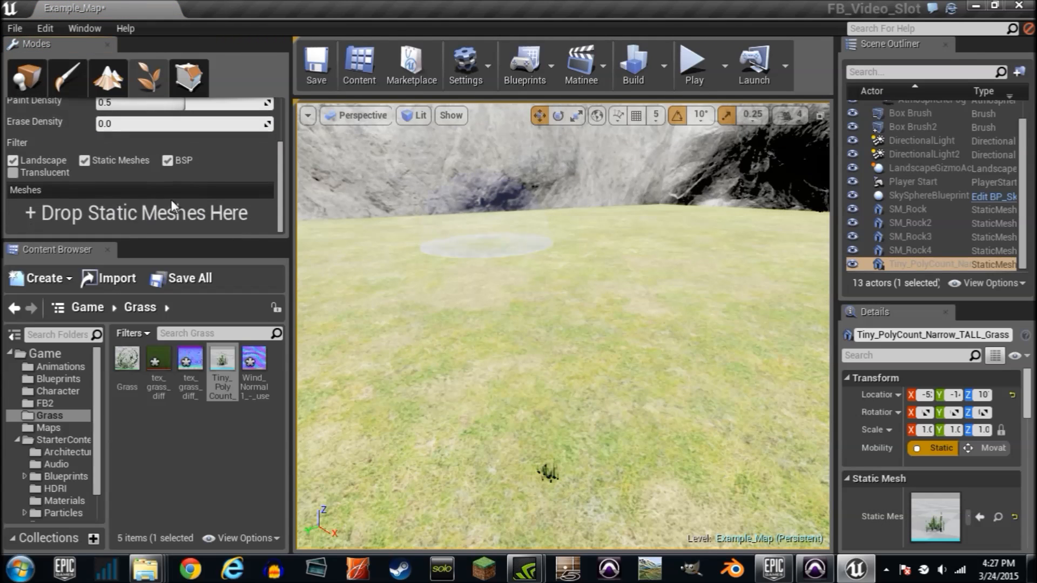
mouse_move(222, 364)
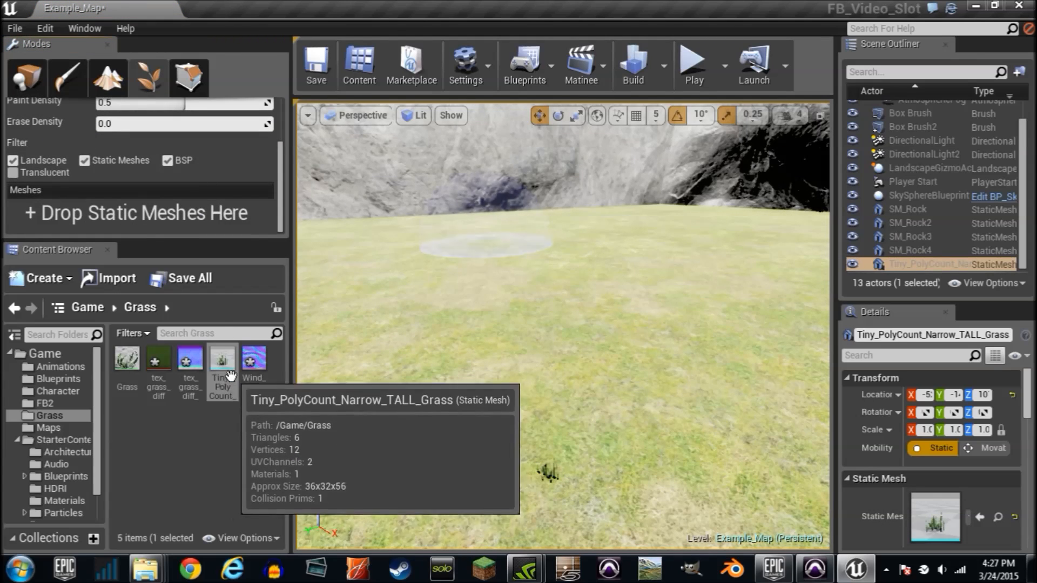
mouse_move(221, 363)
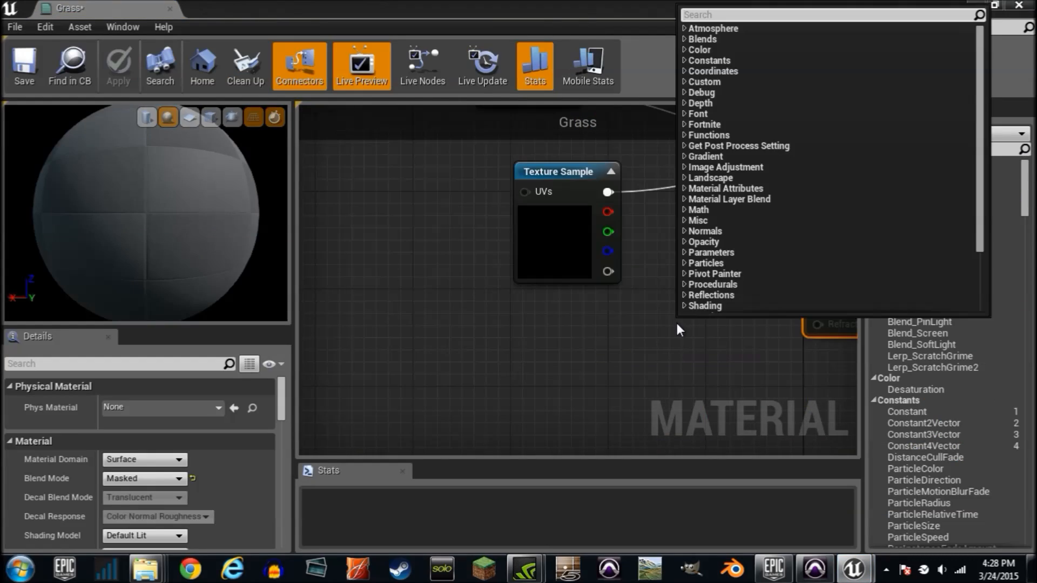
Add SimpleGrassWind and a 0.3 constant feeding its intensity, weight and speed
text(wind)
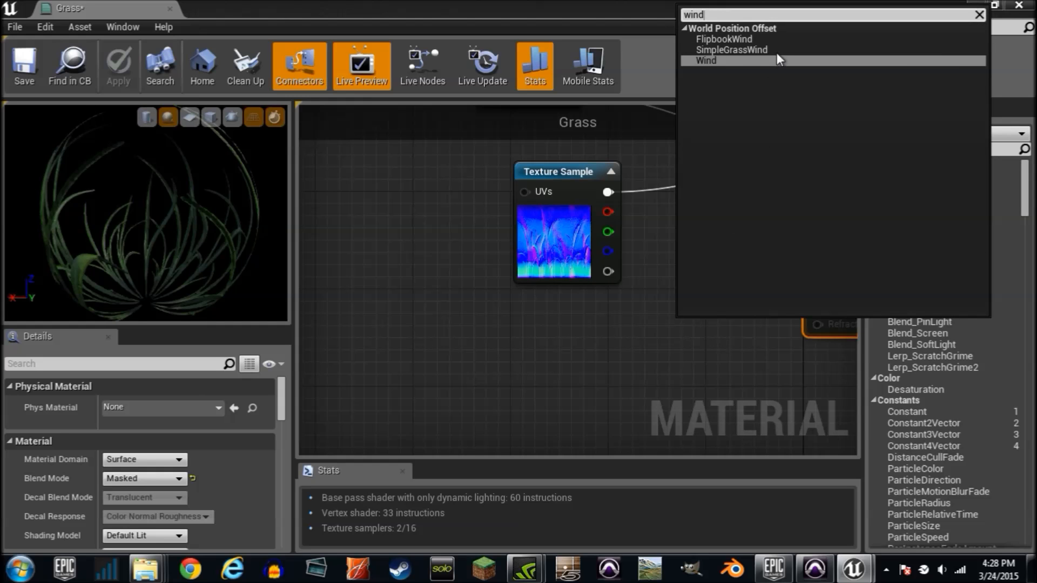
click(731, 50)
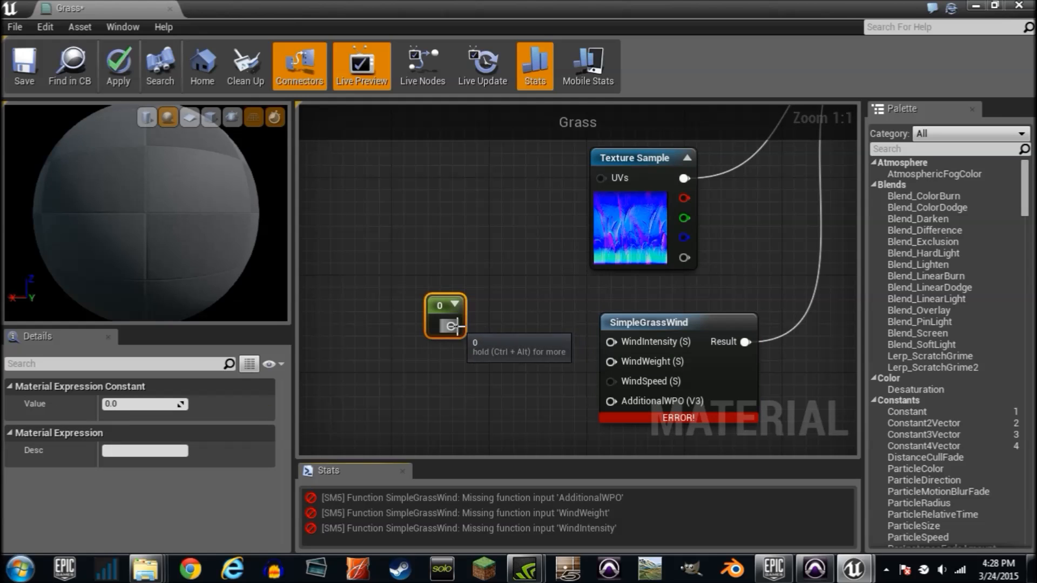
triple_click(143, 404)
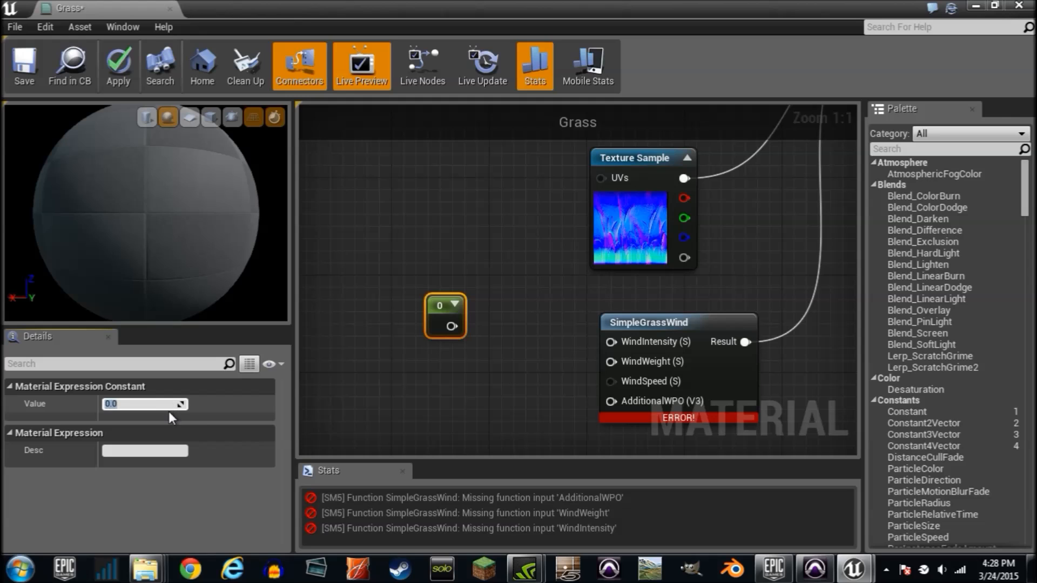
text(0.3)
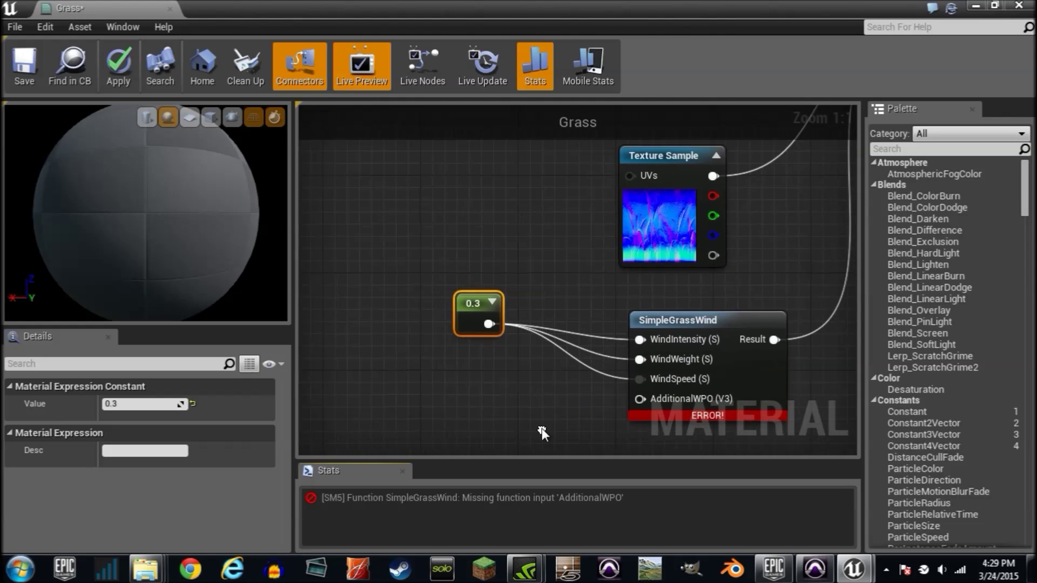
mouse_move(676, 18)
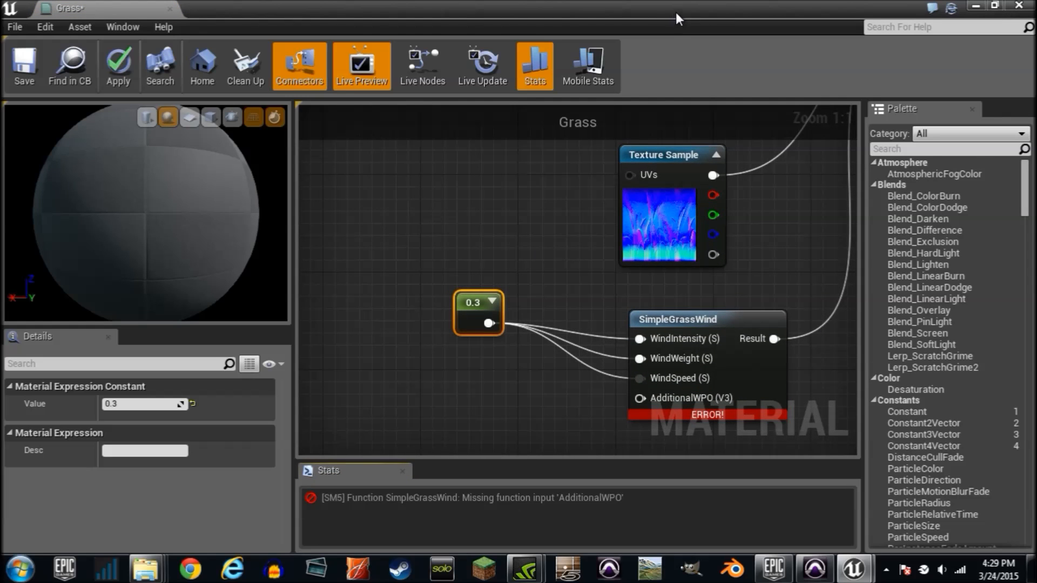
mouse_move(663, 118)
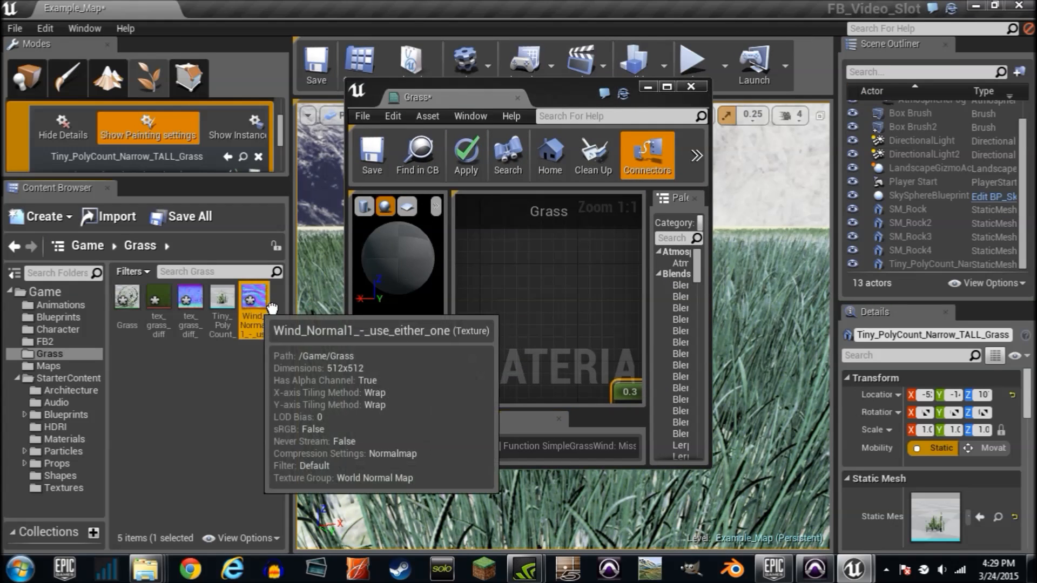
Feed Wind_Normal into AdditionalWPO, save Grass and return to the level
click(667, 87)
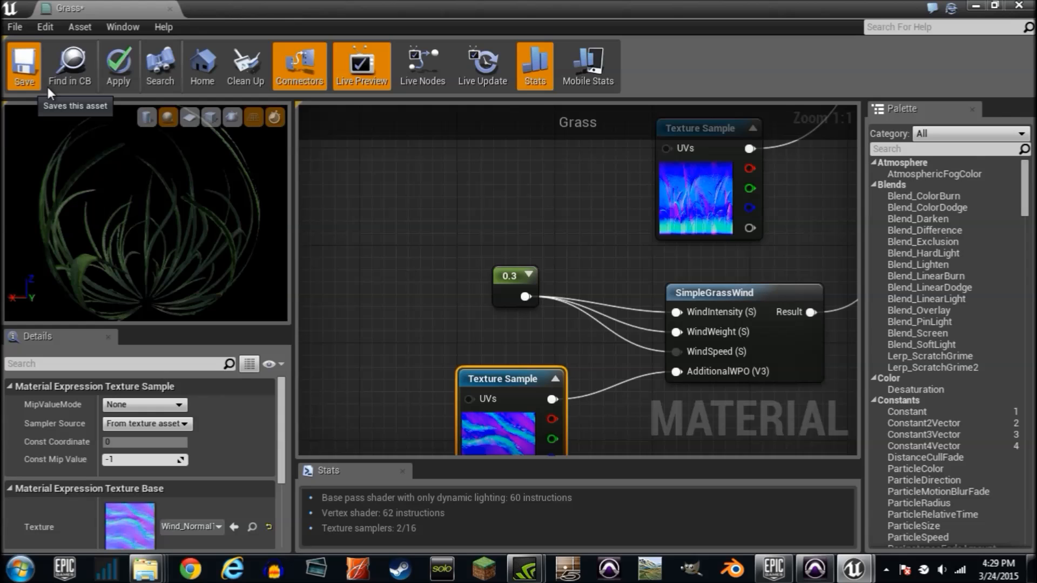
click(23, 66)
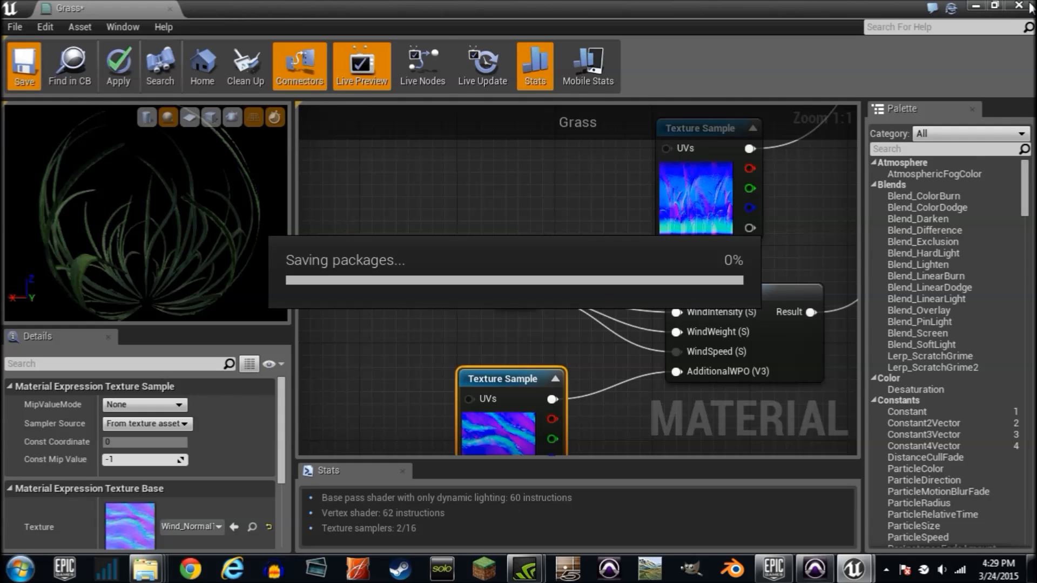
mouse_move(1024, 12)
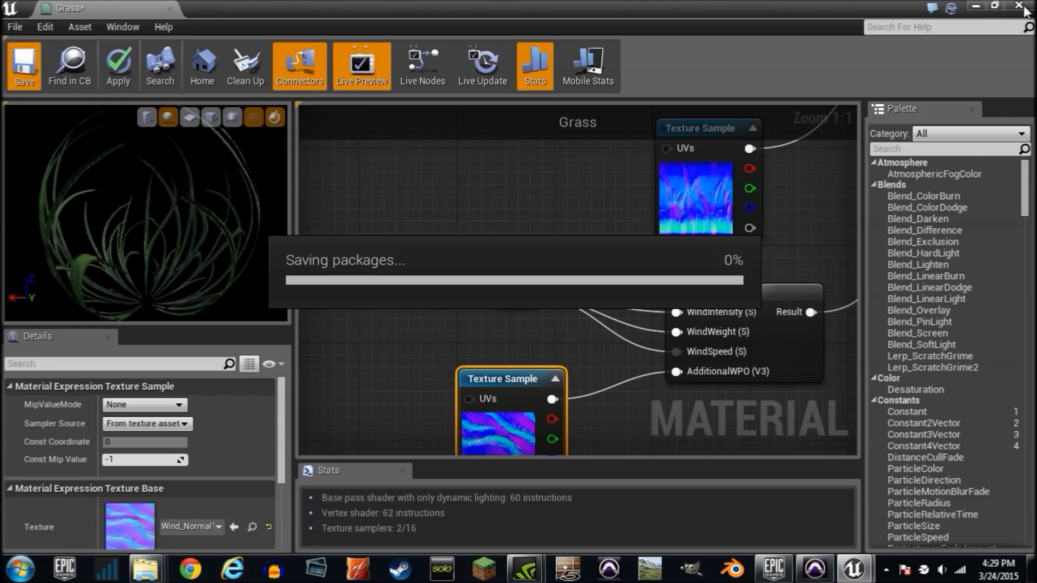
click(23, 66)
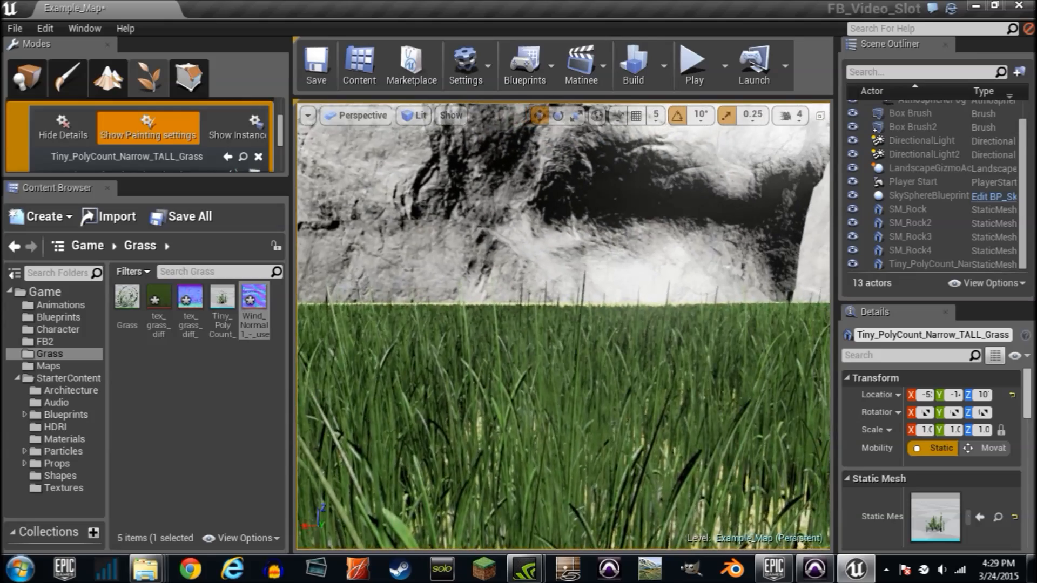
mouse_move(223, 304)
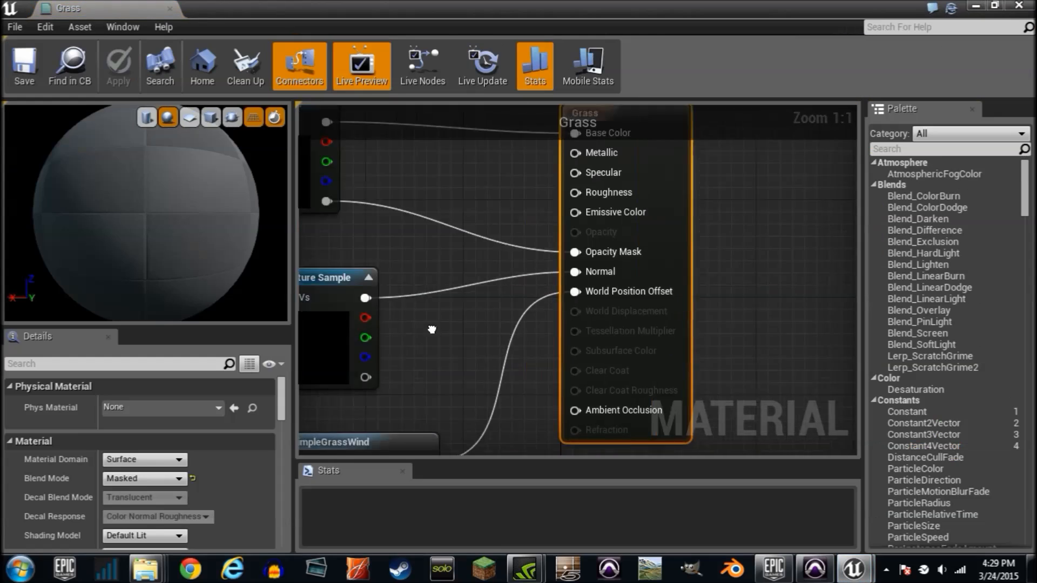
Change the wind constant from 0.3 to 1 and save the Grass material
click(414, 316)
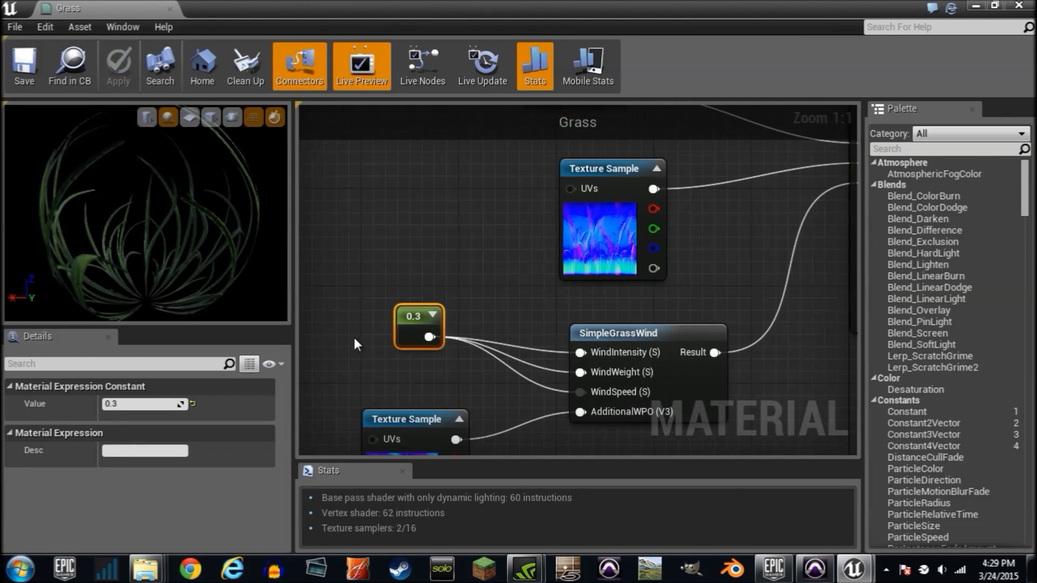
click(118, 65)
text(1)
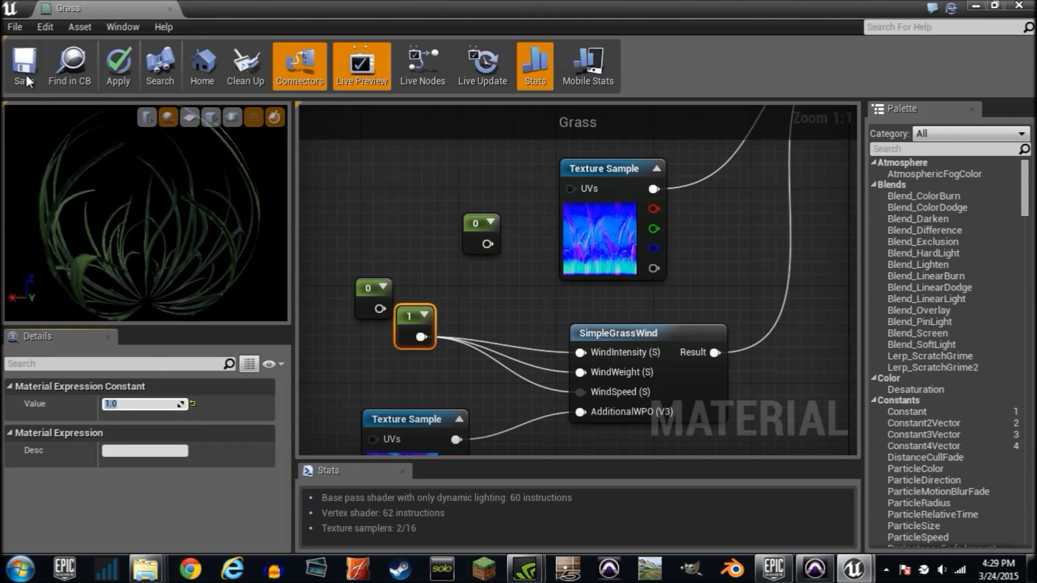
mouse_move(25, 66)
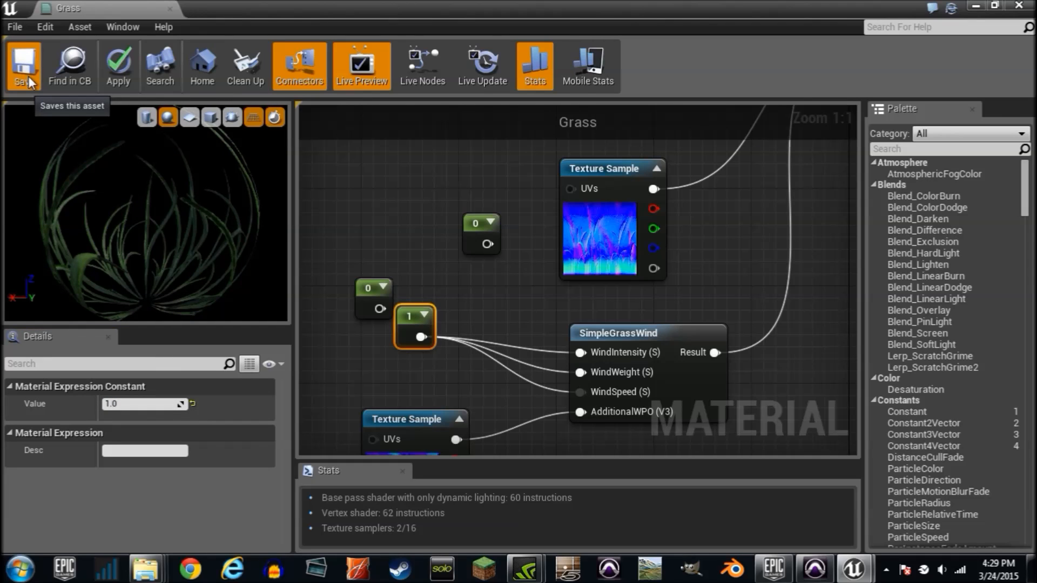
click(25, 66)
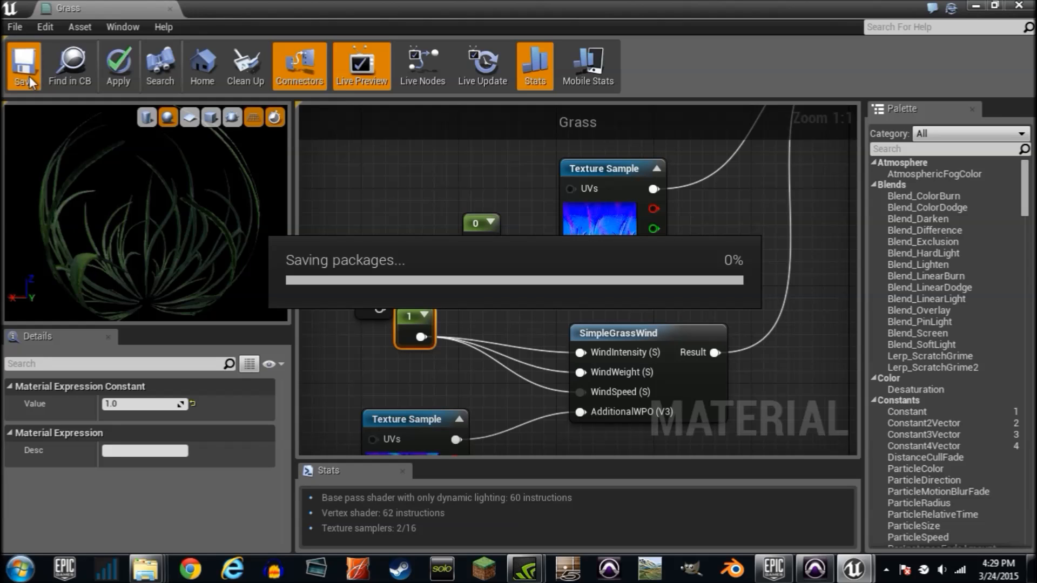
mouse_move(478, 427)
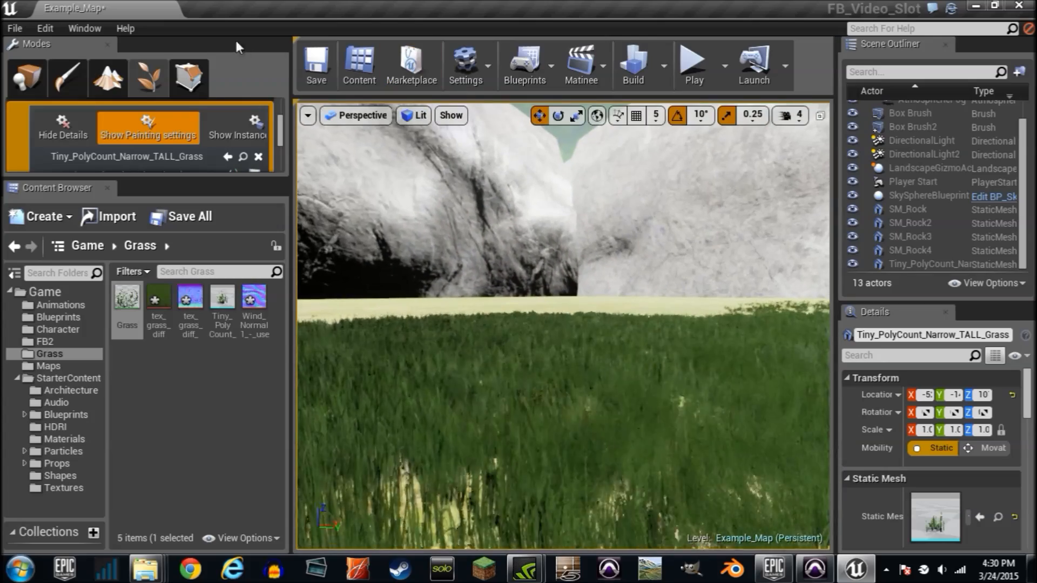
Set the tall grass foliage Density / 1Kuu to 2700 instead of 8000
click(148, 128)
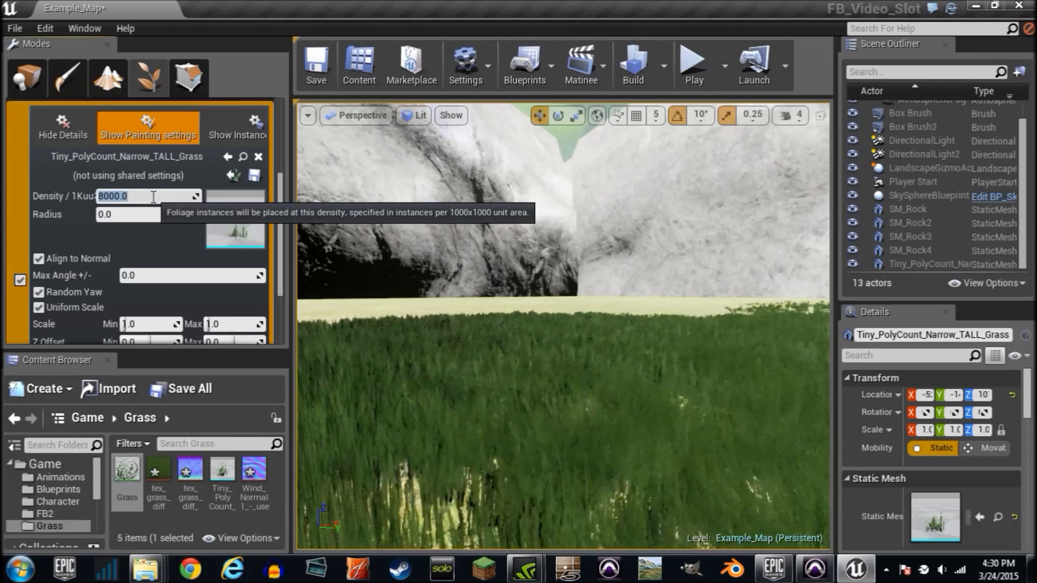
text(2700)
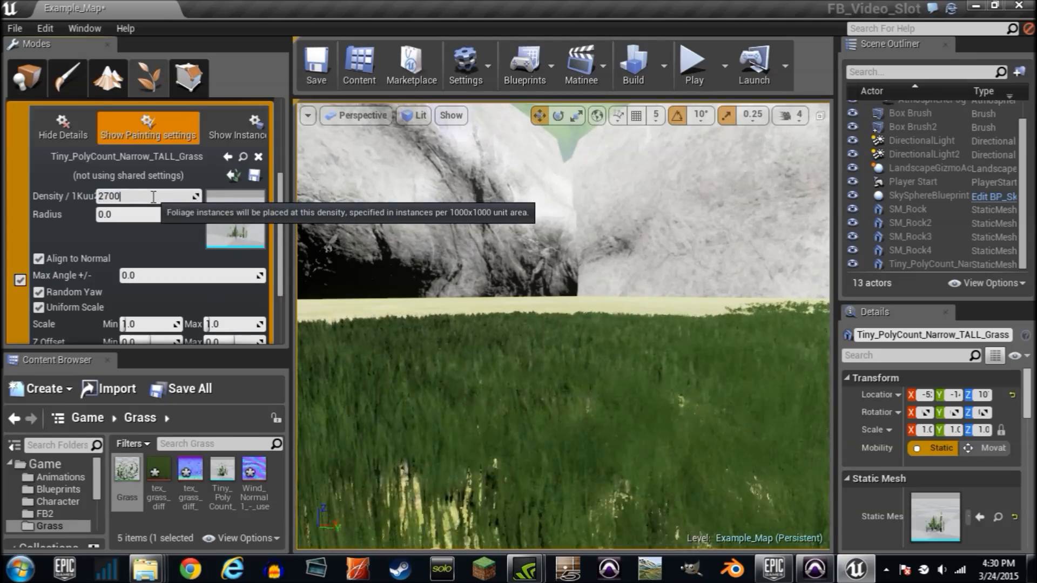